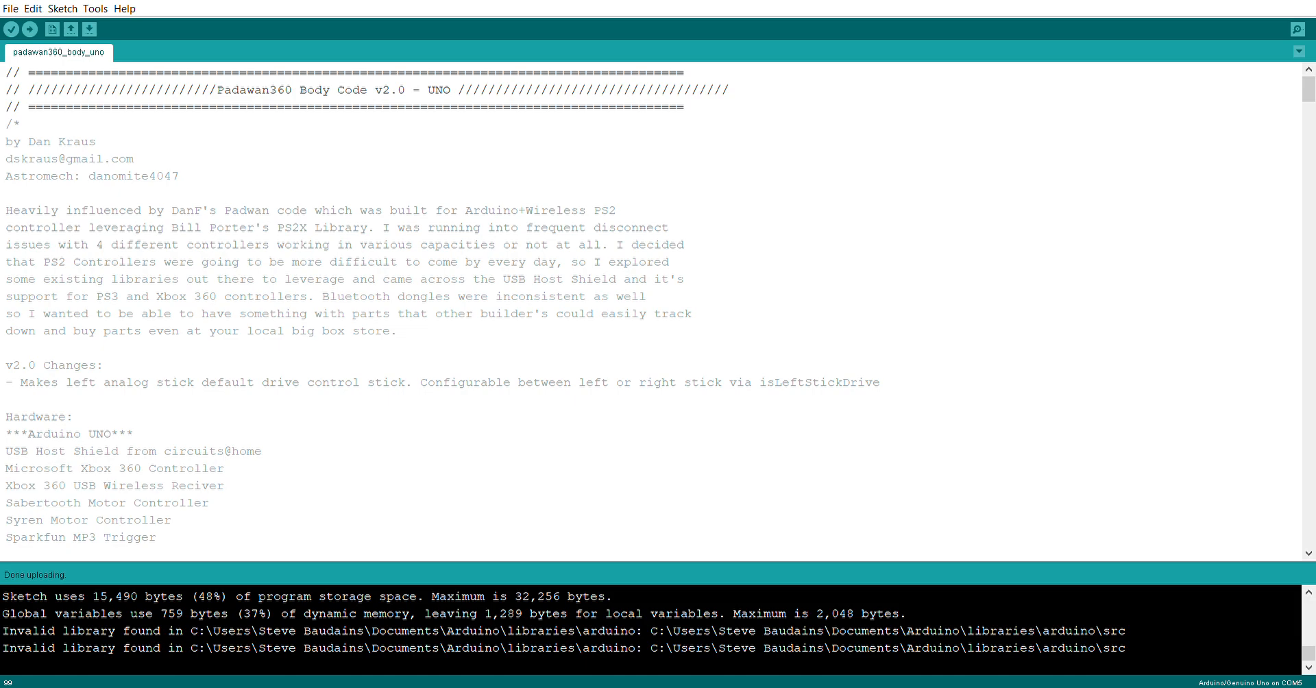
pyautogui.moveTo(638, 191)
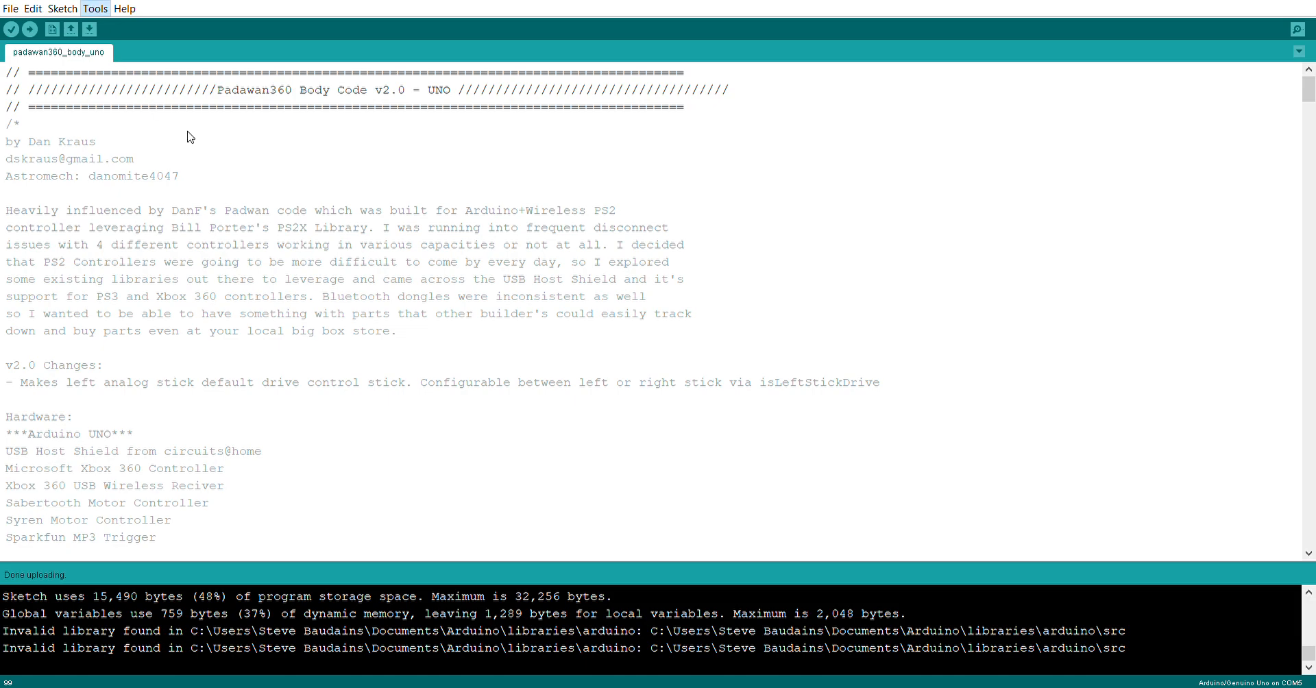
pyautogui.moveTo(363, 152)
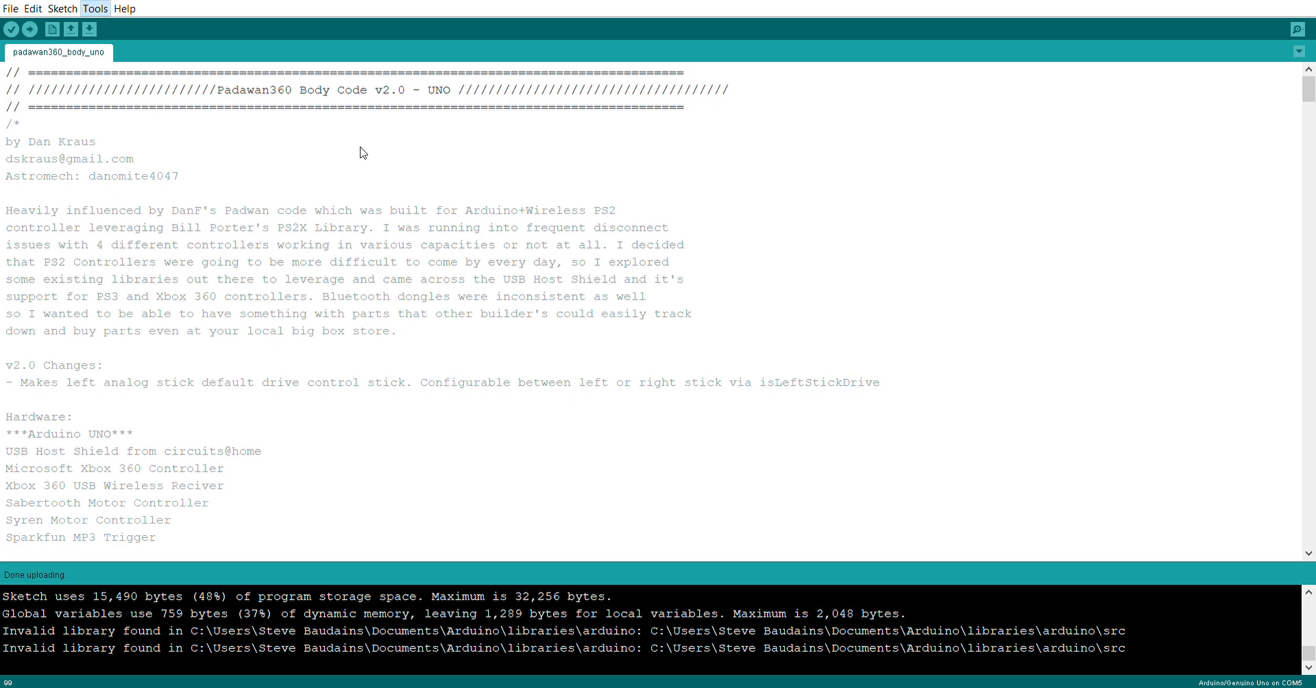
pyautogui.moveTo(384, 158)
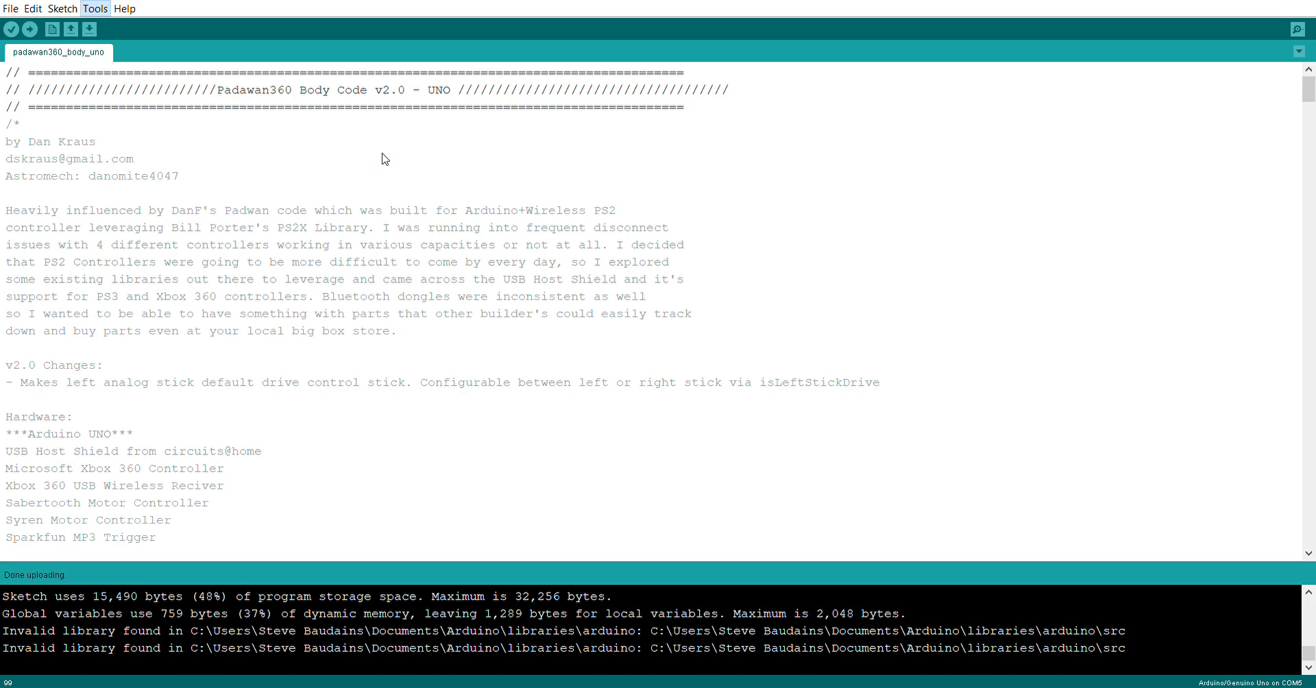
pyautogui.moveTo(356, 153)
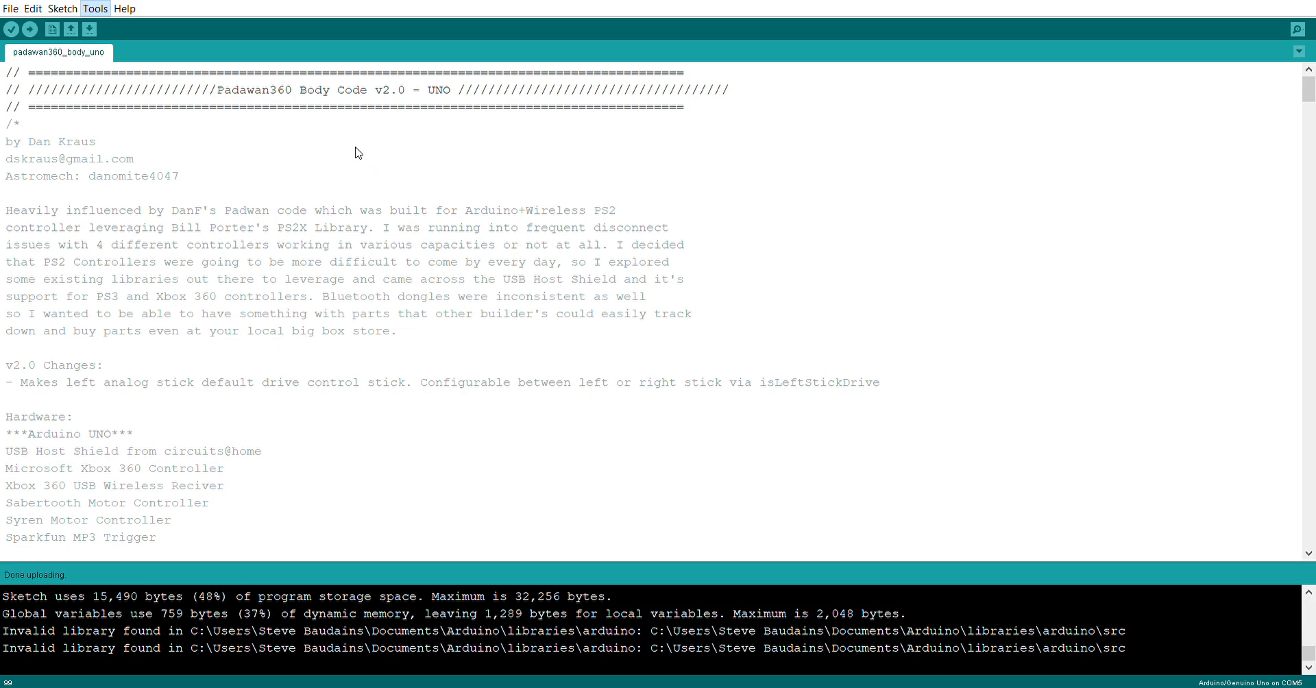
pyautogui.moveTo(378, 154)
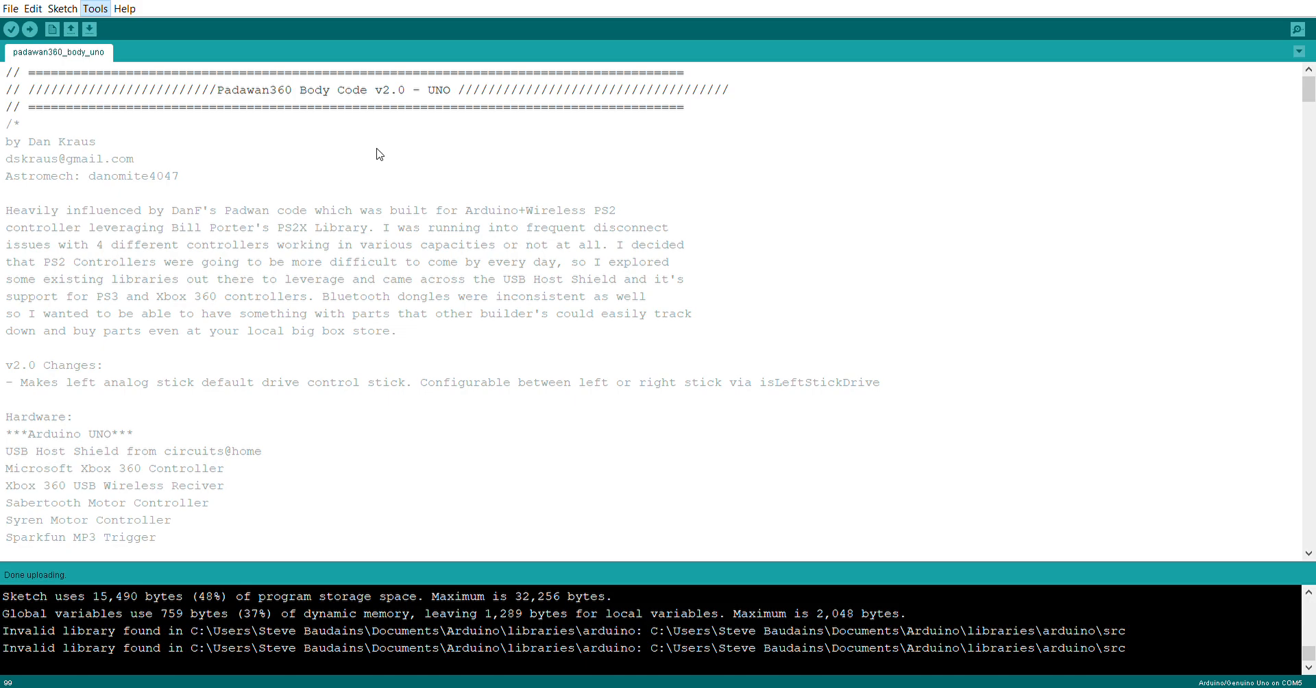
pyautogui.moveTo(239, 136)
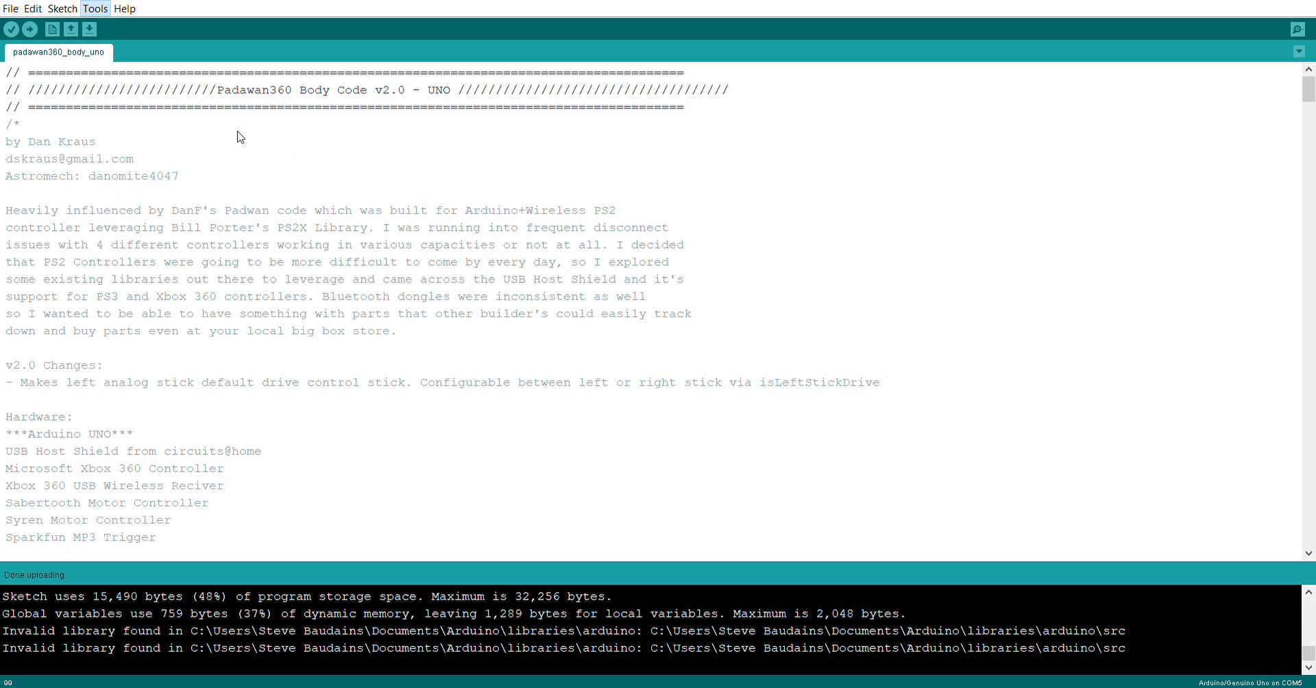
pyautogui.moveTo(218, 123)
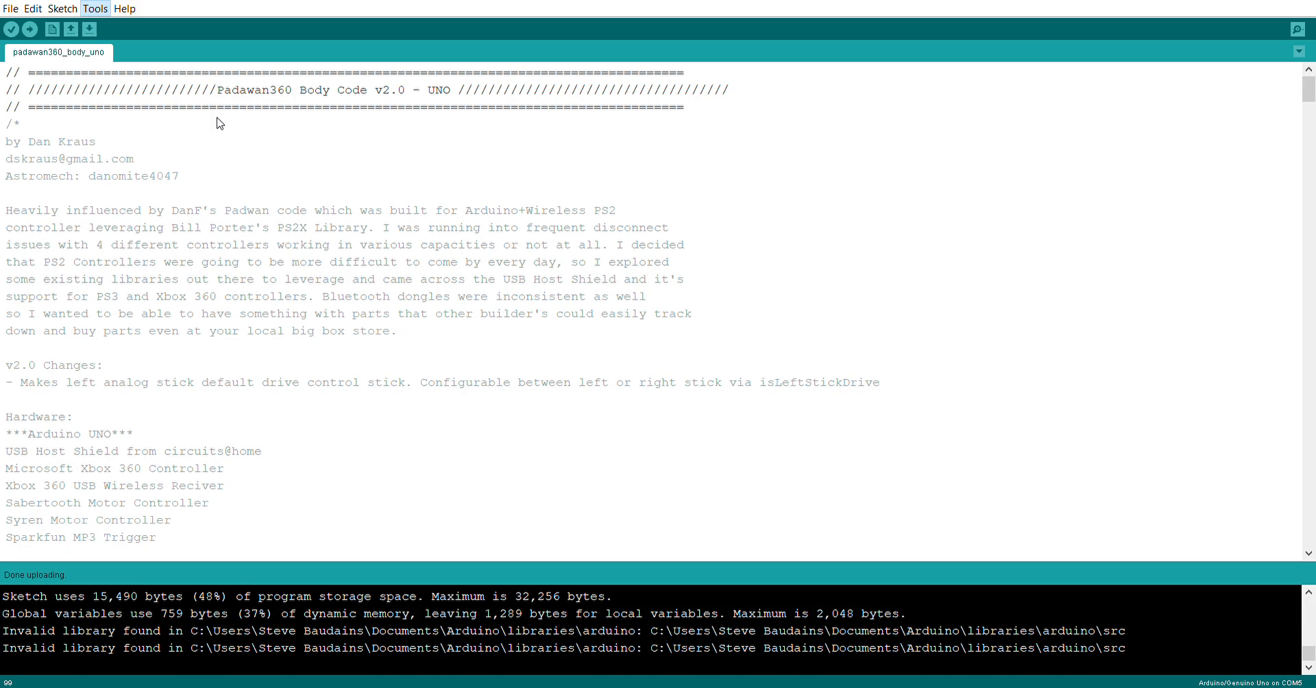
pyautogui.moveTo(407, 172)
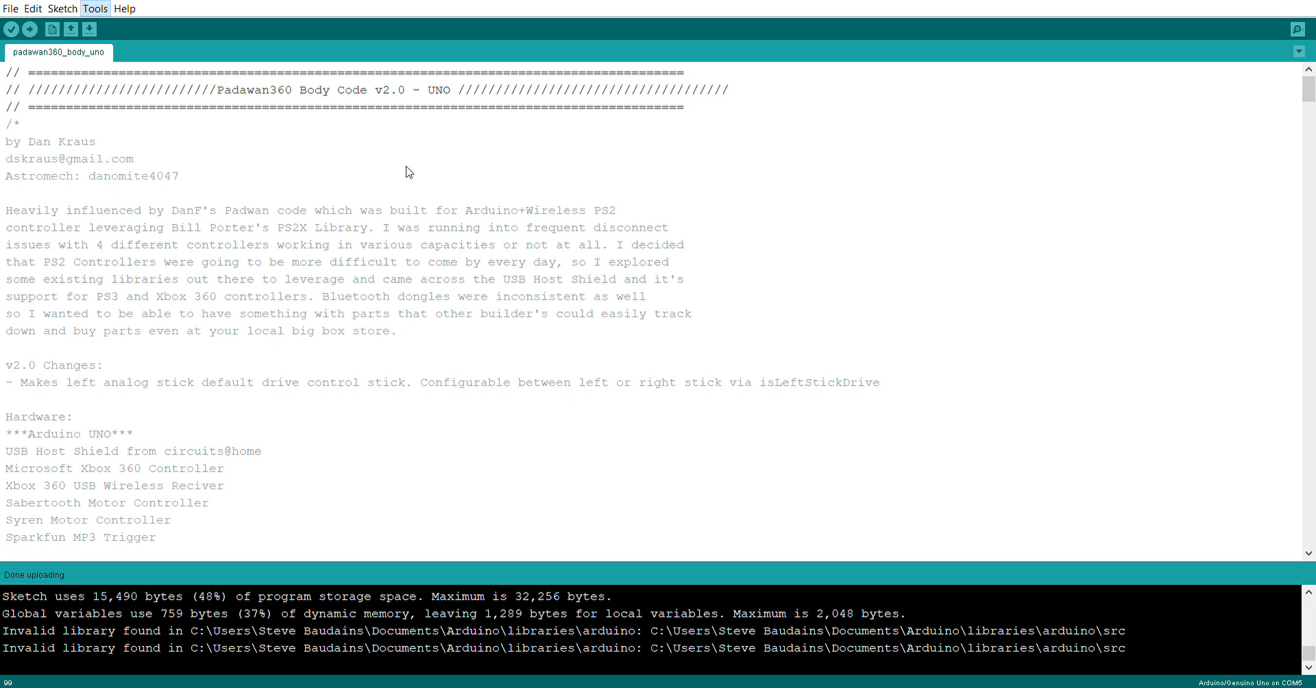
pyautogui.moveTo(419, 176)
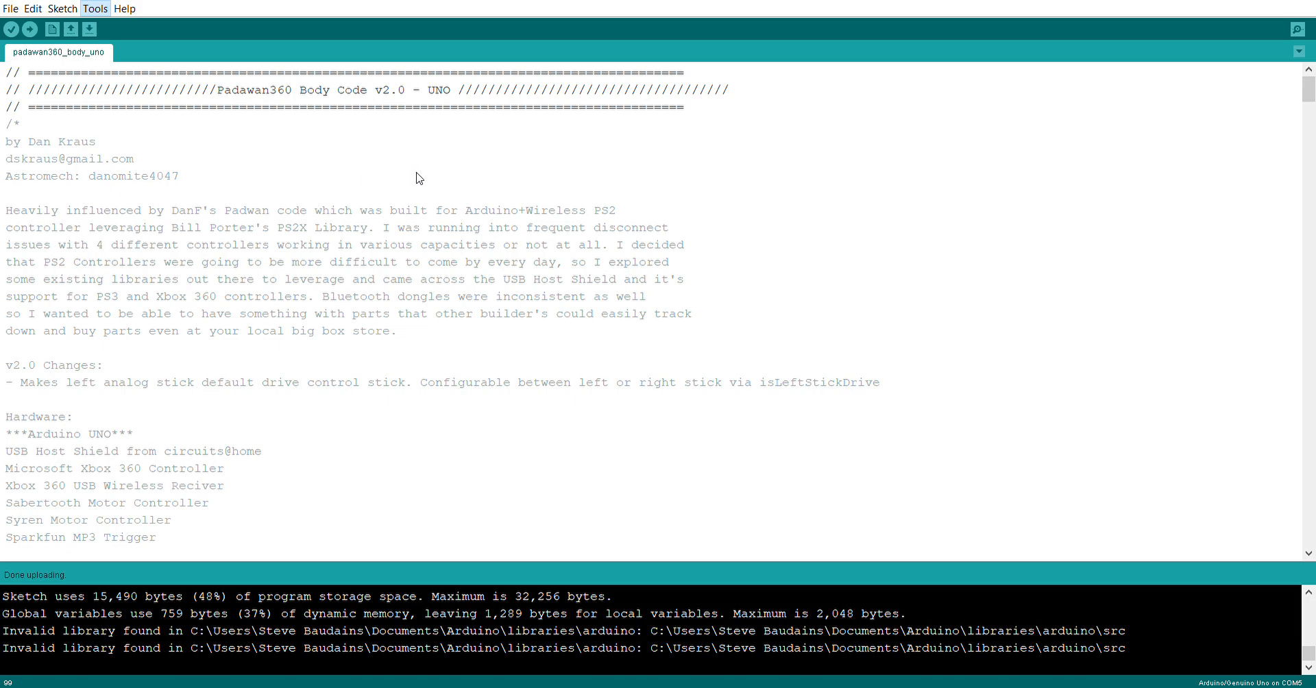
pyautogui.moveTo(458, 171)
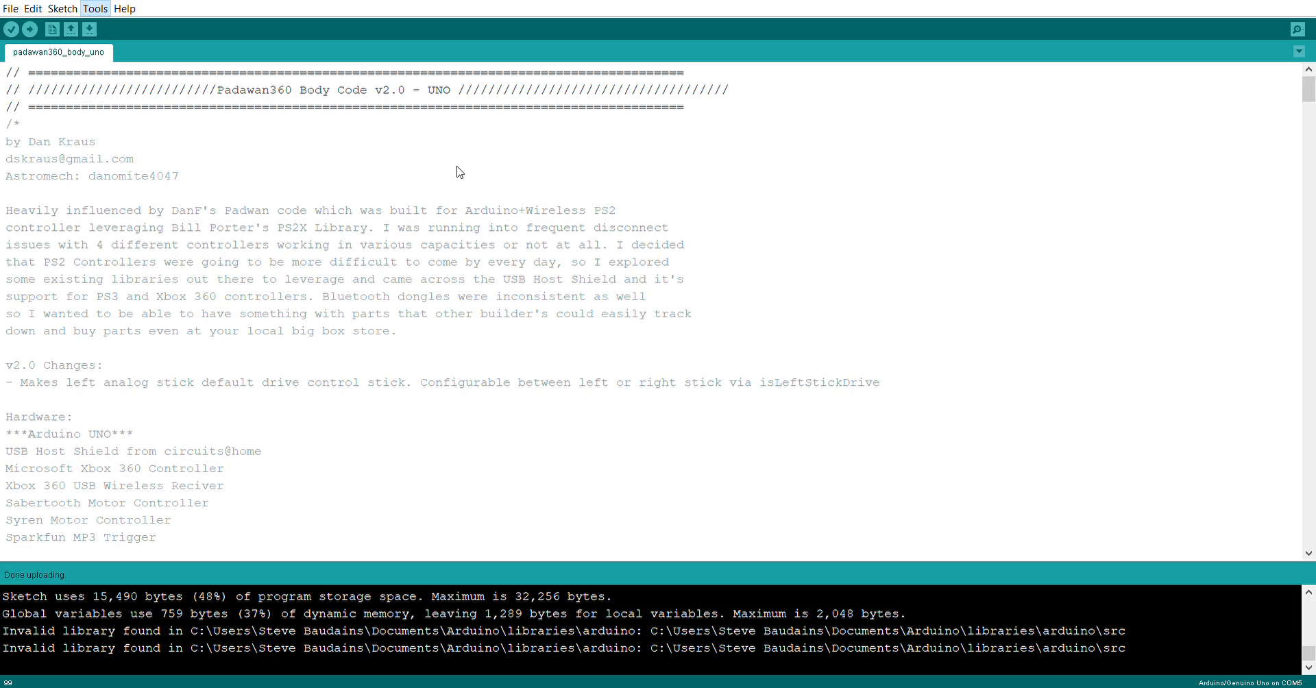
pyautogui.moveTo(445, 227)
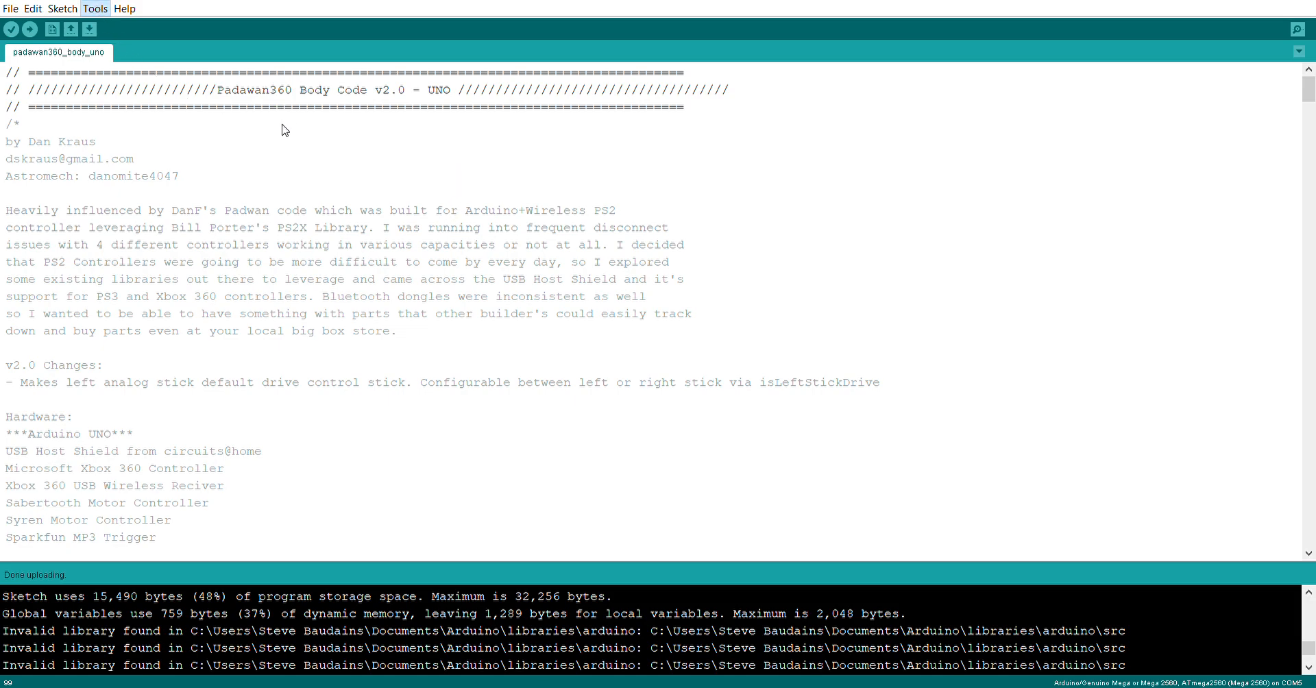
pyautogui.moveTo(359, 120)
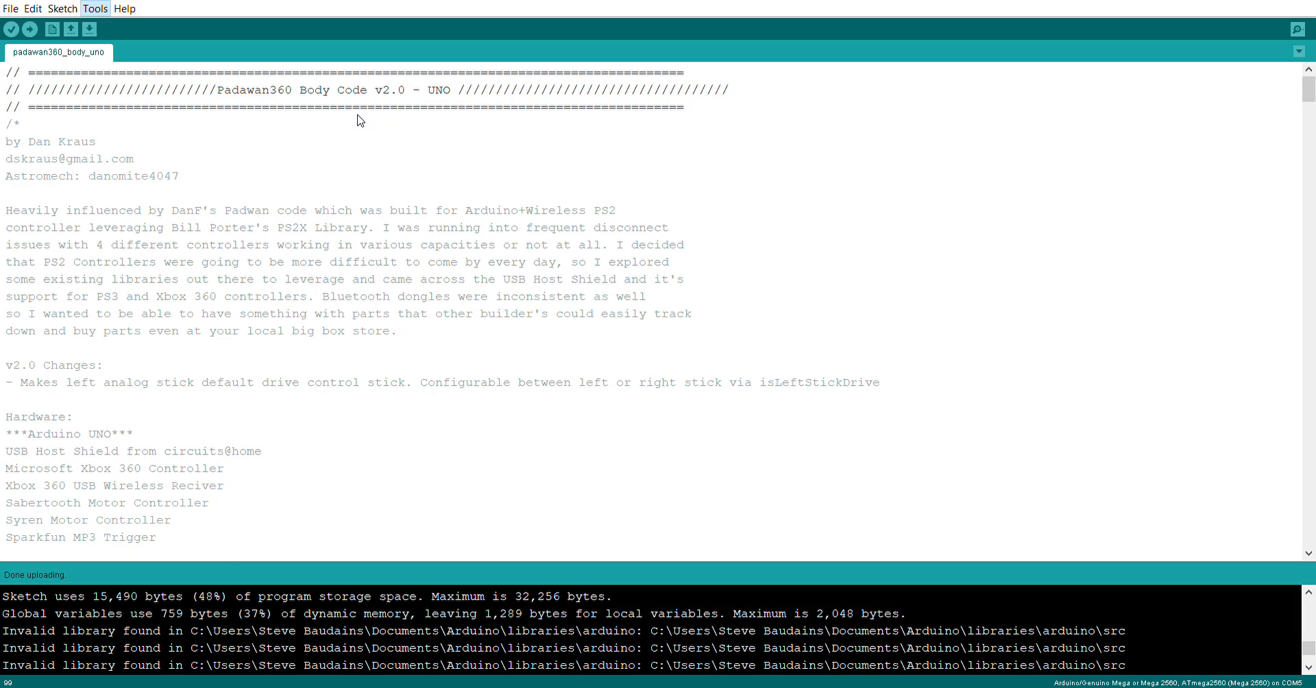
pyautogui.moveTo(575, 223)
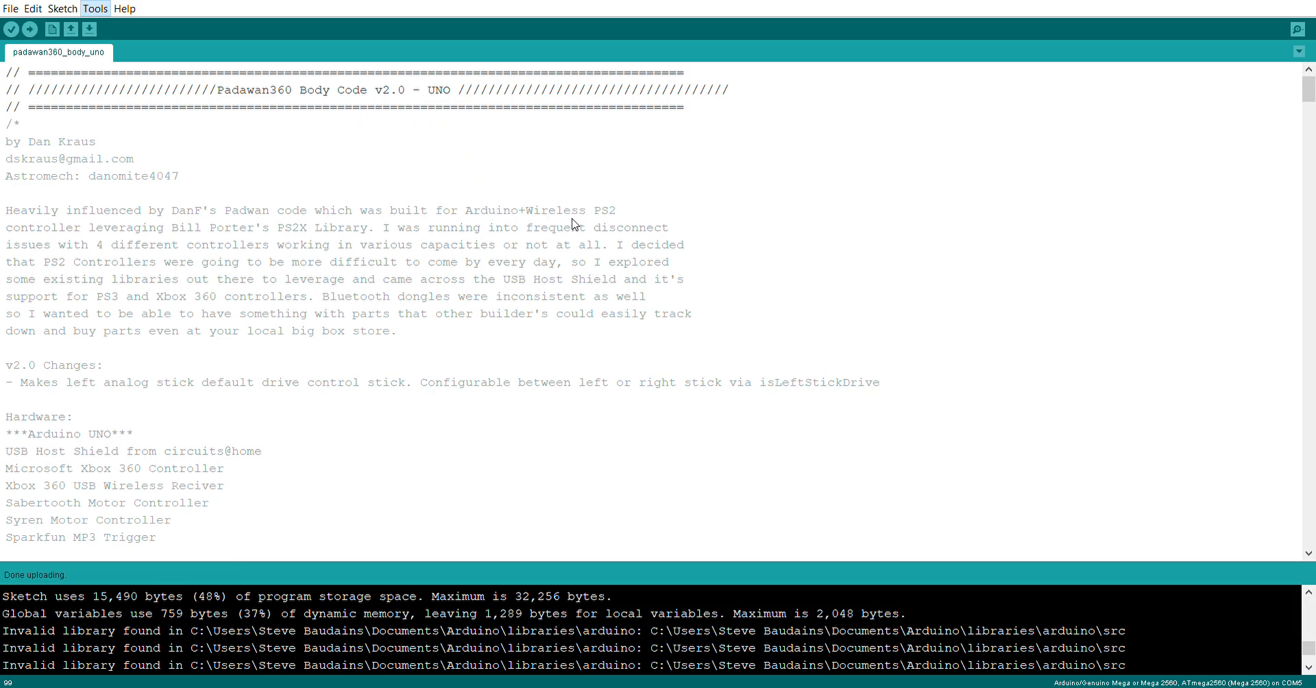
pyautogui.moveTo(479, 175)
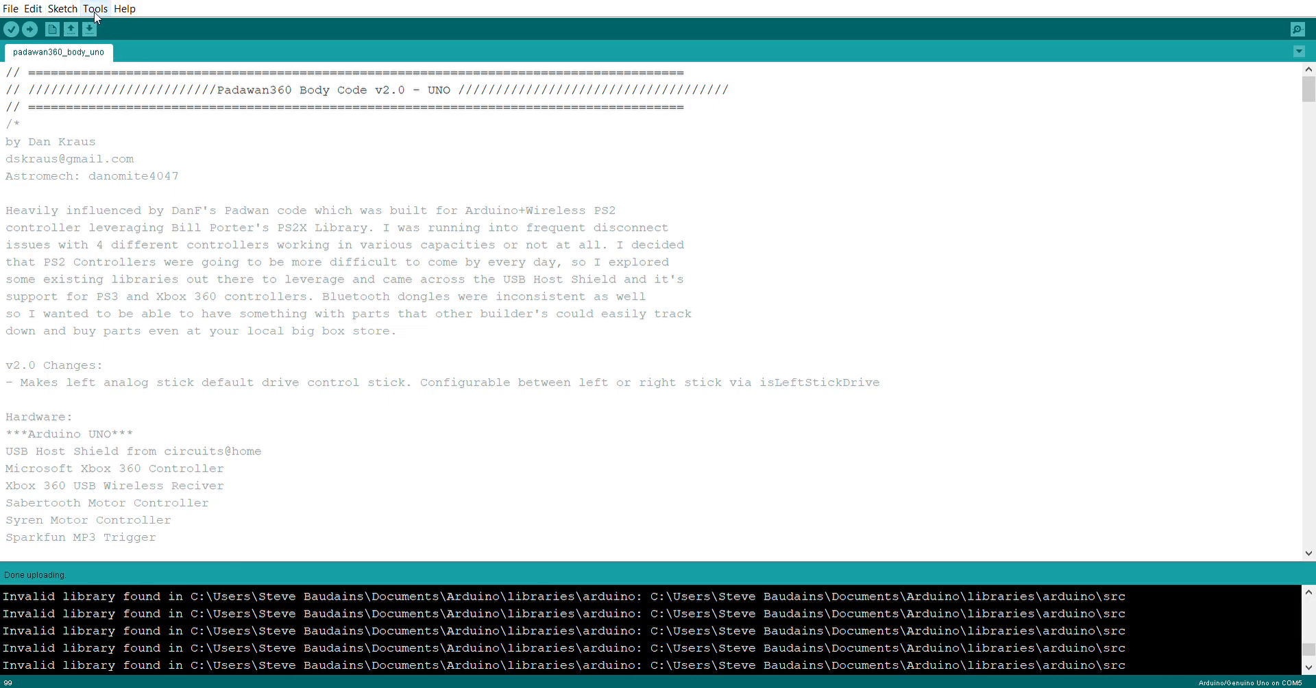
pyautogui.moveTo(30, 30)
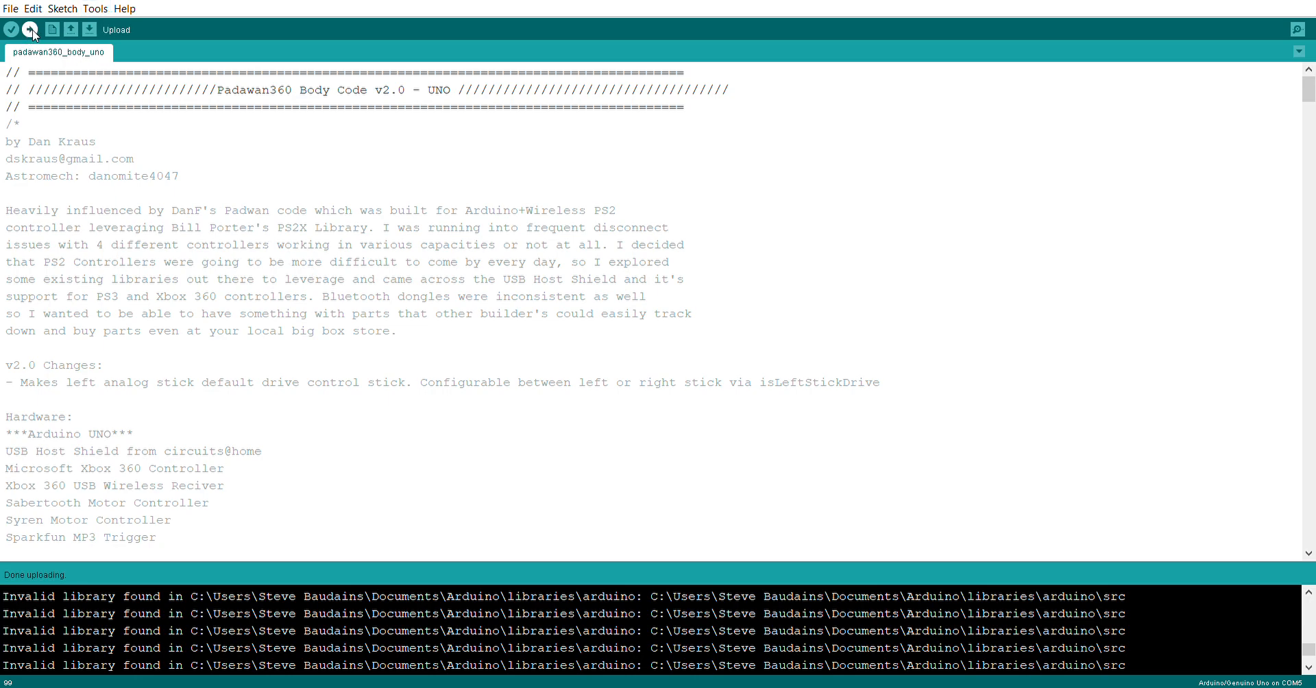
# - Start compiling and uploading padawan360_body_uno to the Uno on COM5
pyautogui.click(31, 30)
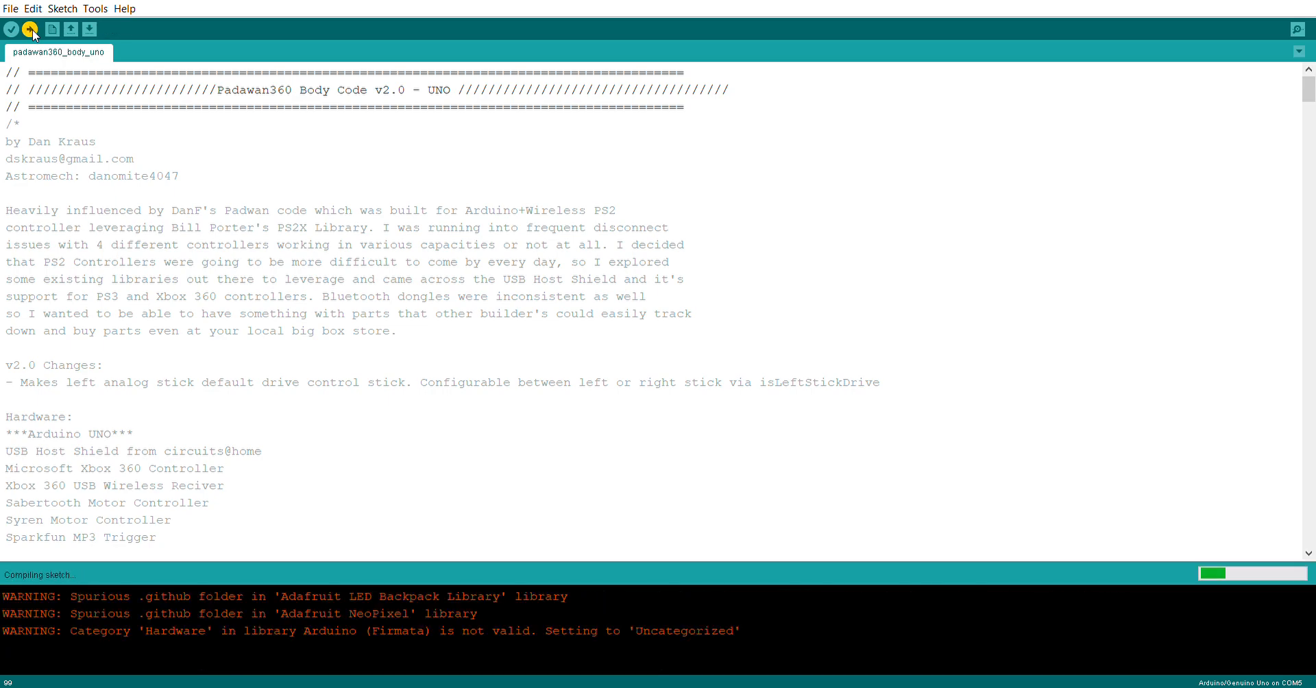
pyautogui.moveTo(101, 509)
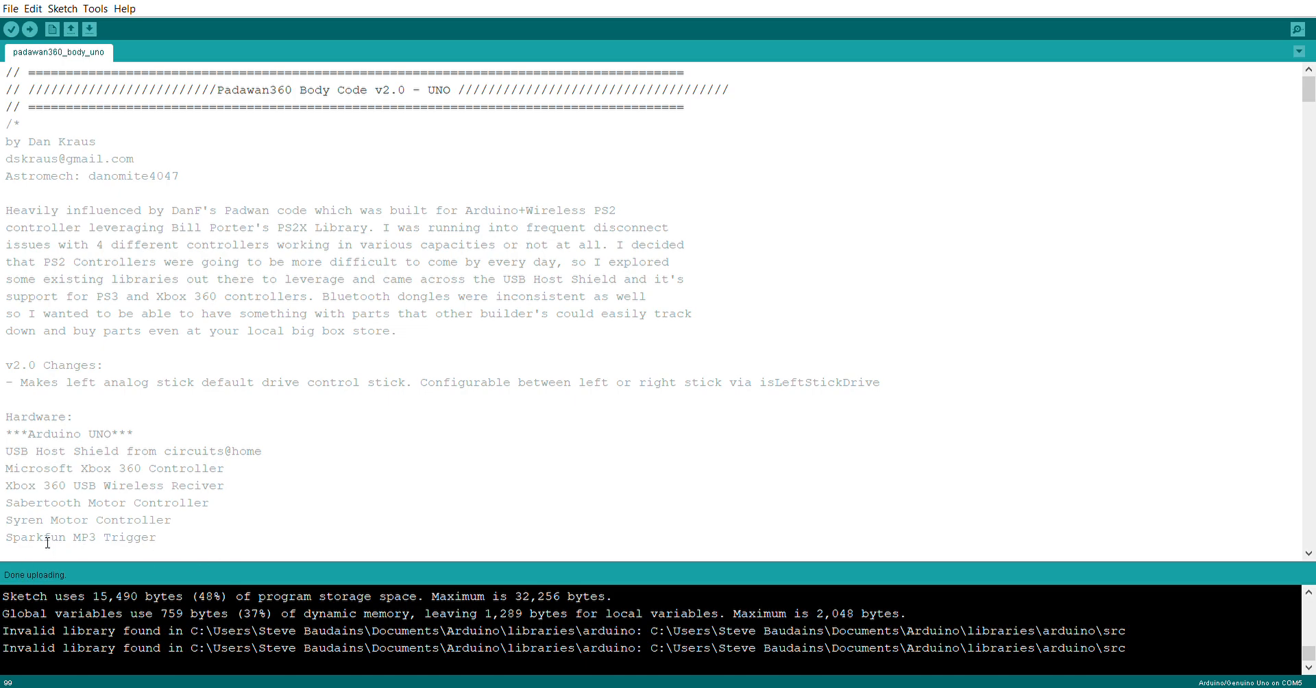
pyautogui.moveTo(246, 527)
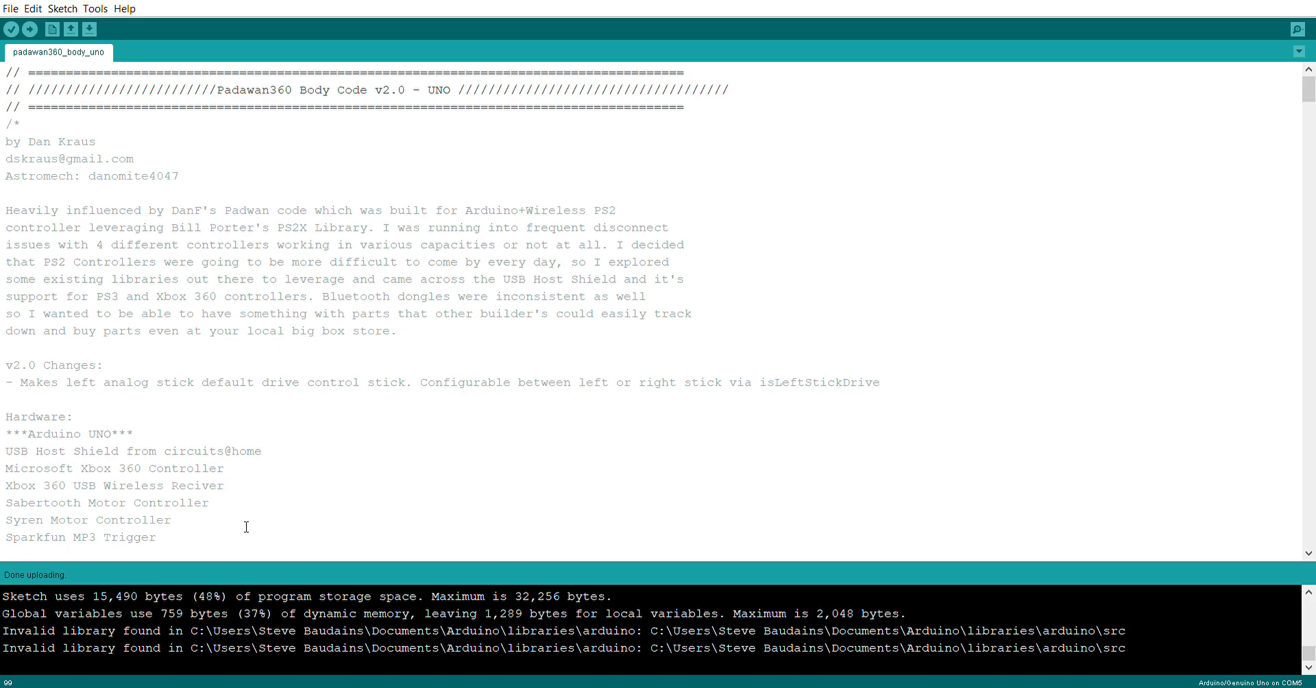
pyautogui.moveTo(634, 241)
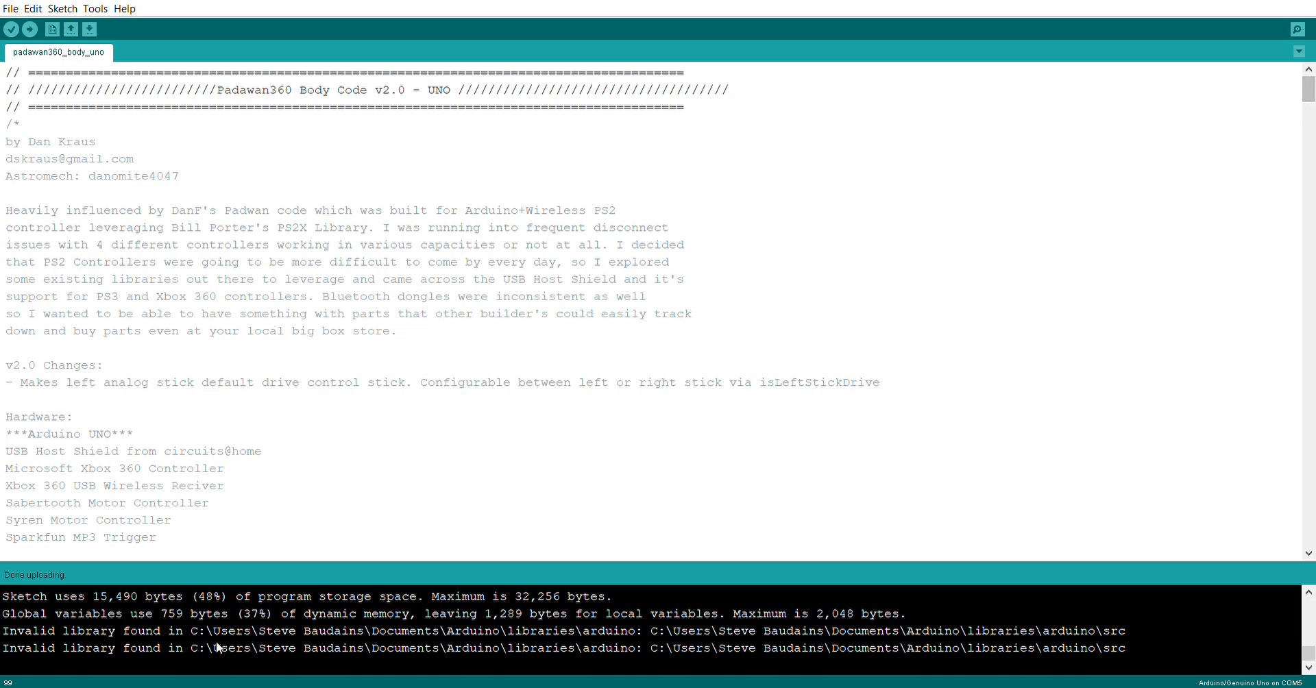
# - Highlight the invalid library warnings, then scroll the editor to the Sabertooth, Servo and XBOXRECV includes
pyautogui.moveTo(78, 612); pyautogui.dragTo(218, 647)
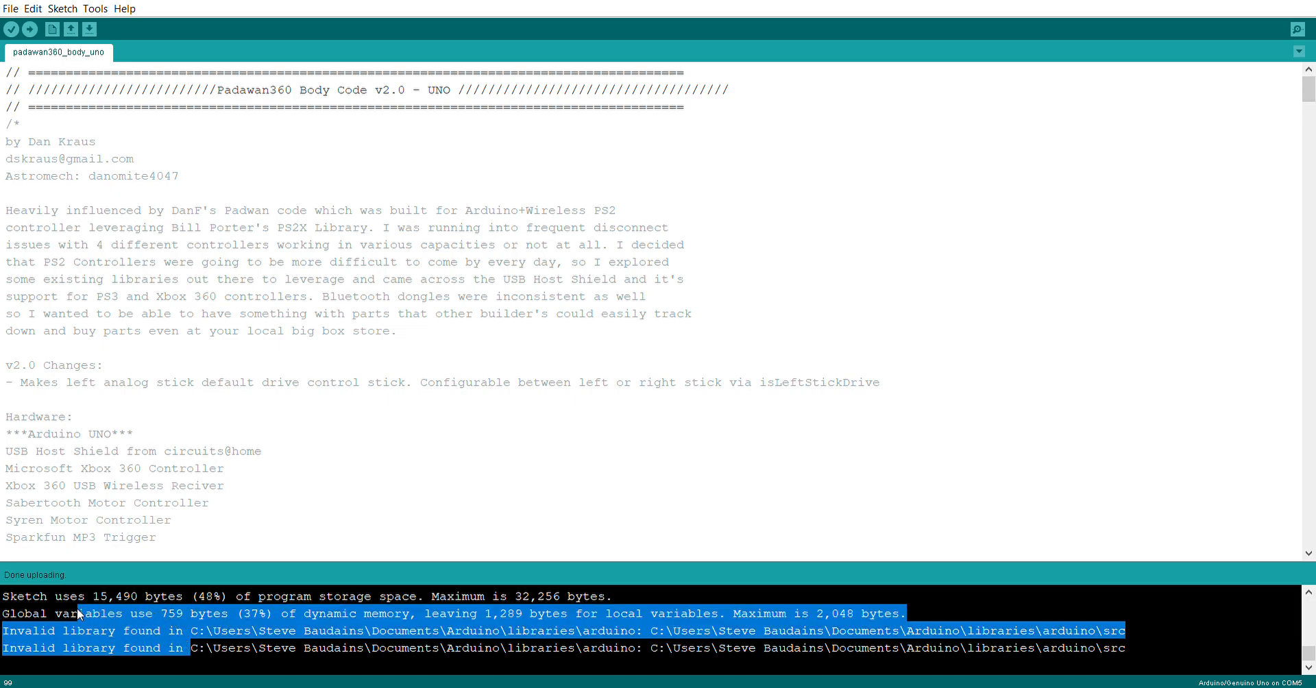
pyautogui.click(262, 451)
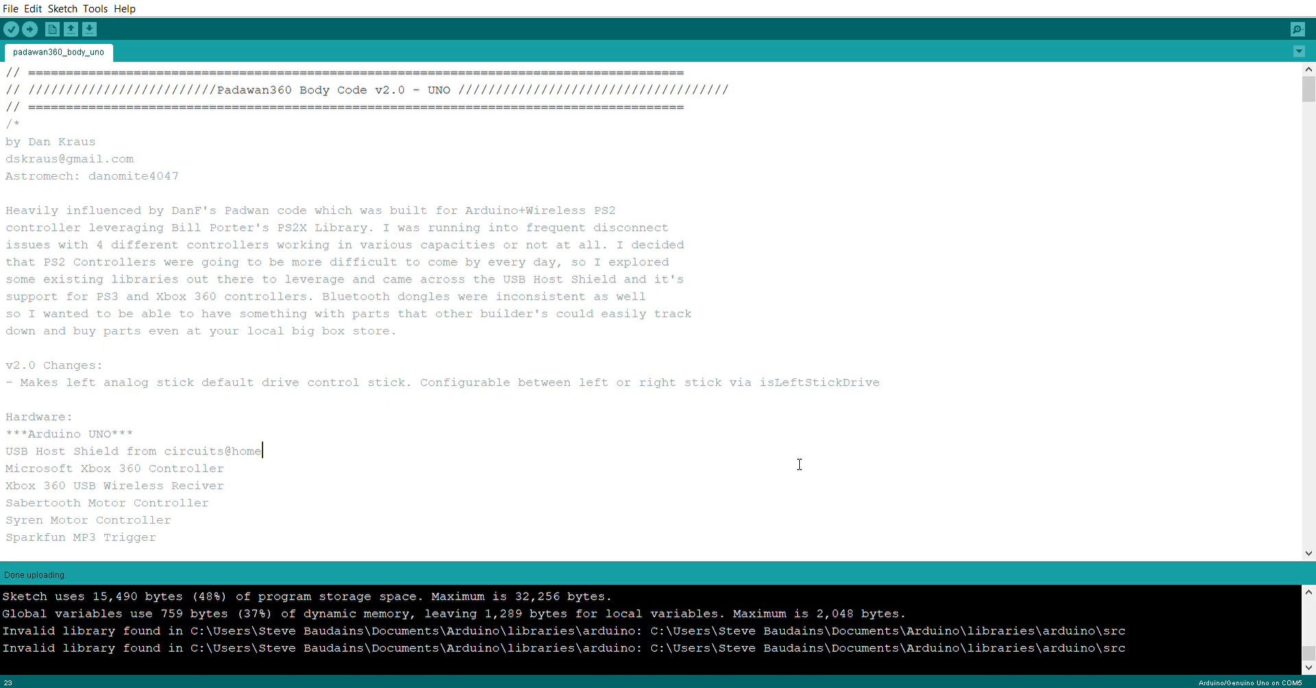
pyautogui.moveTo(1307, 92)
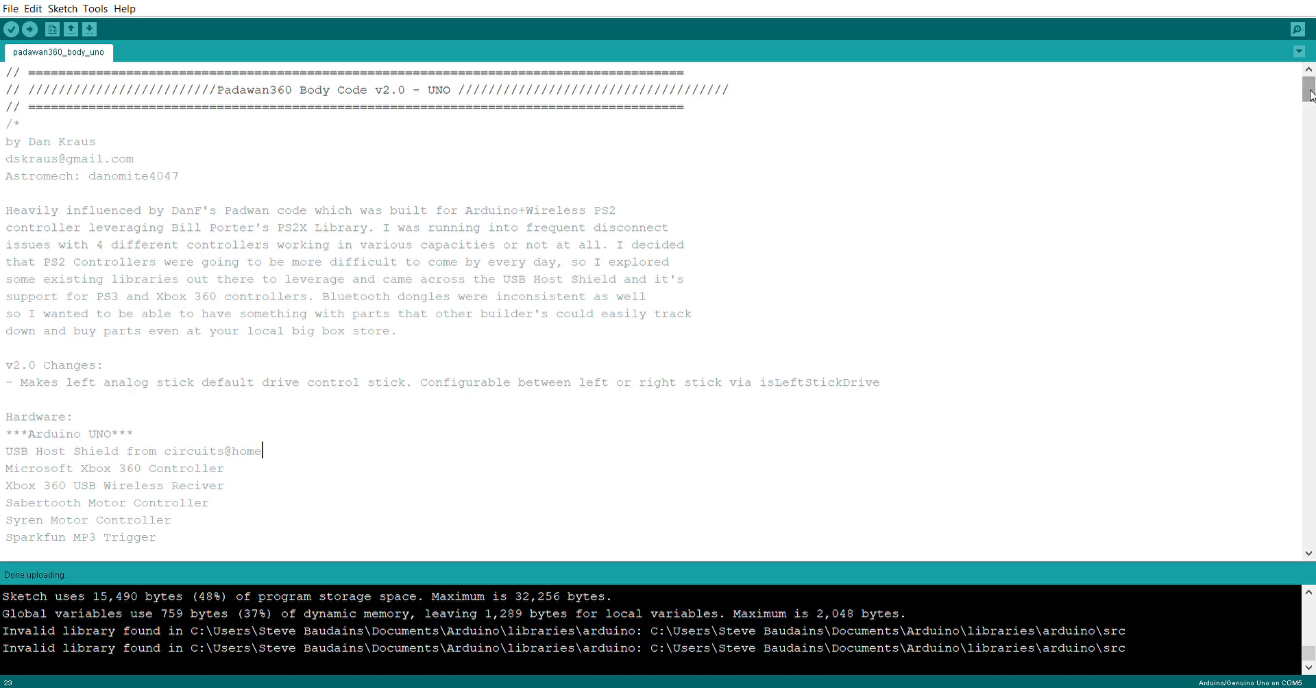
pyautogui.scroll(-3)
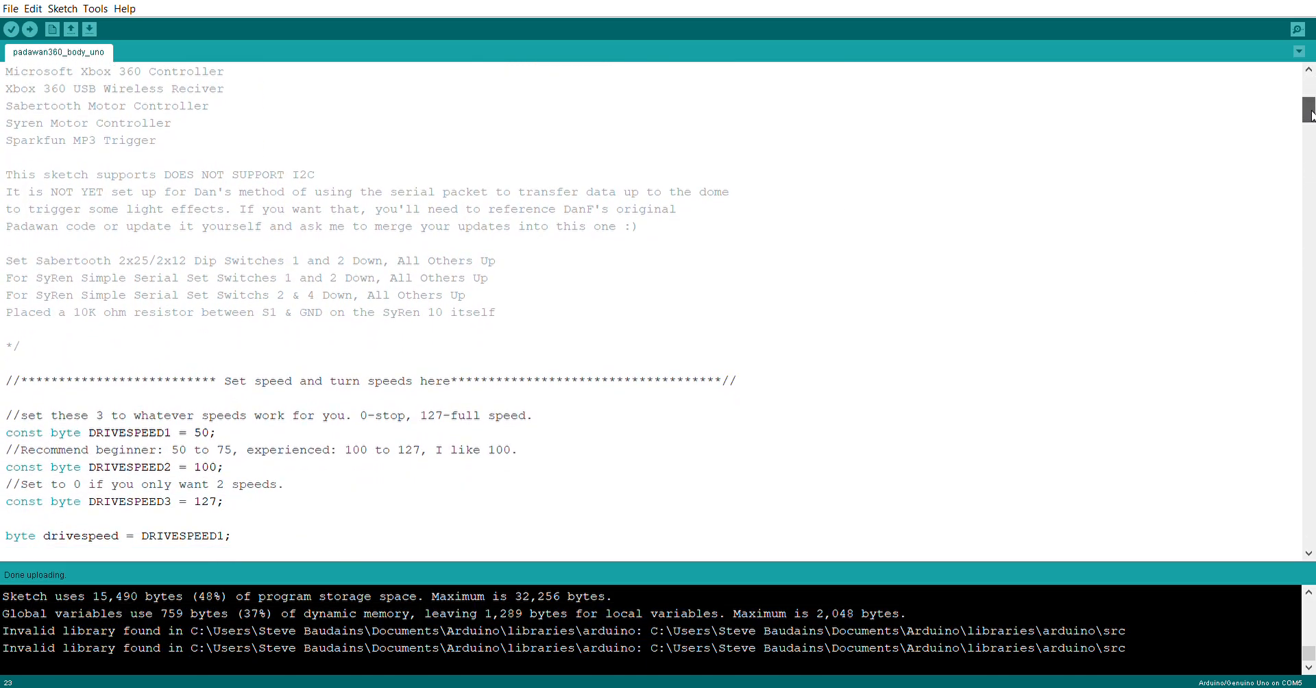
pyautogui.scroll(-3)
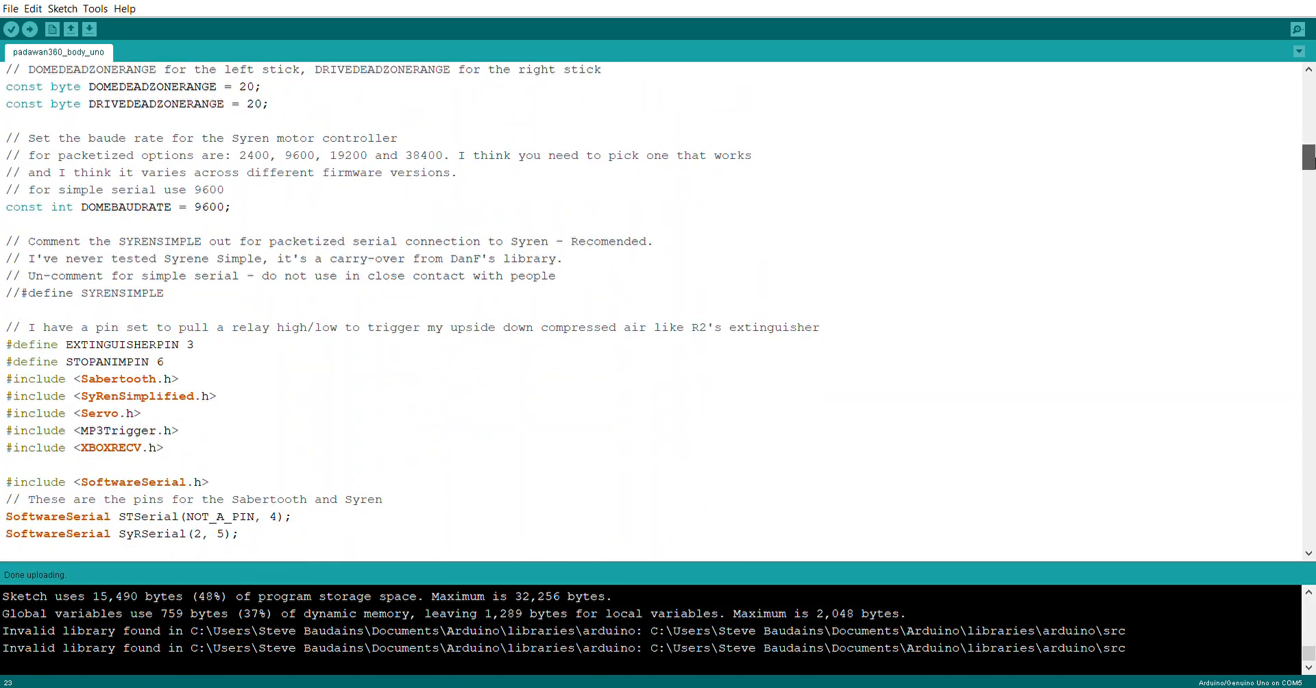
pyautogui.scroll(-3)
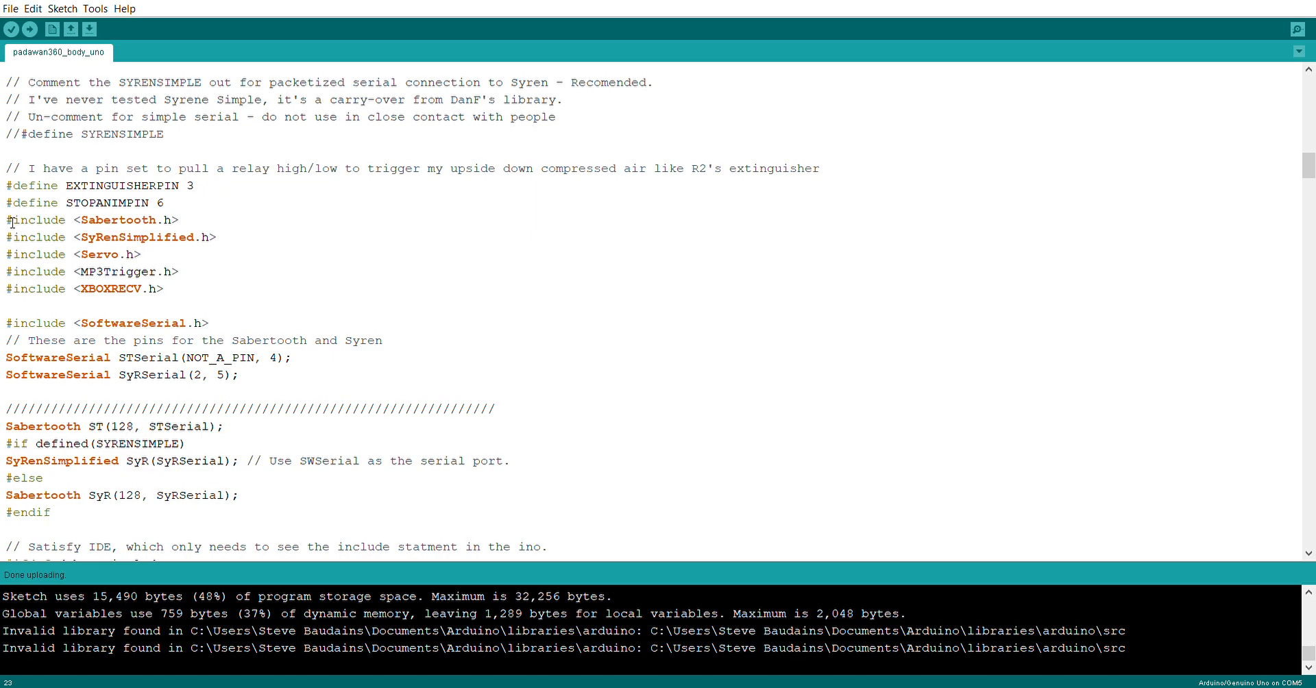
pyautogui.moveTo(7, 220); pyautogui.dragTo(165, 289)
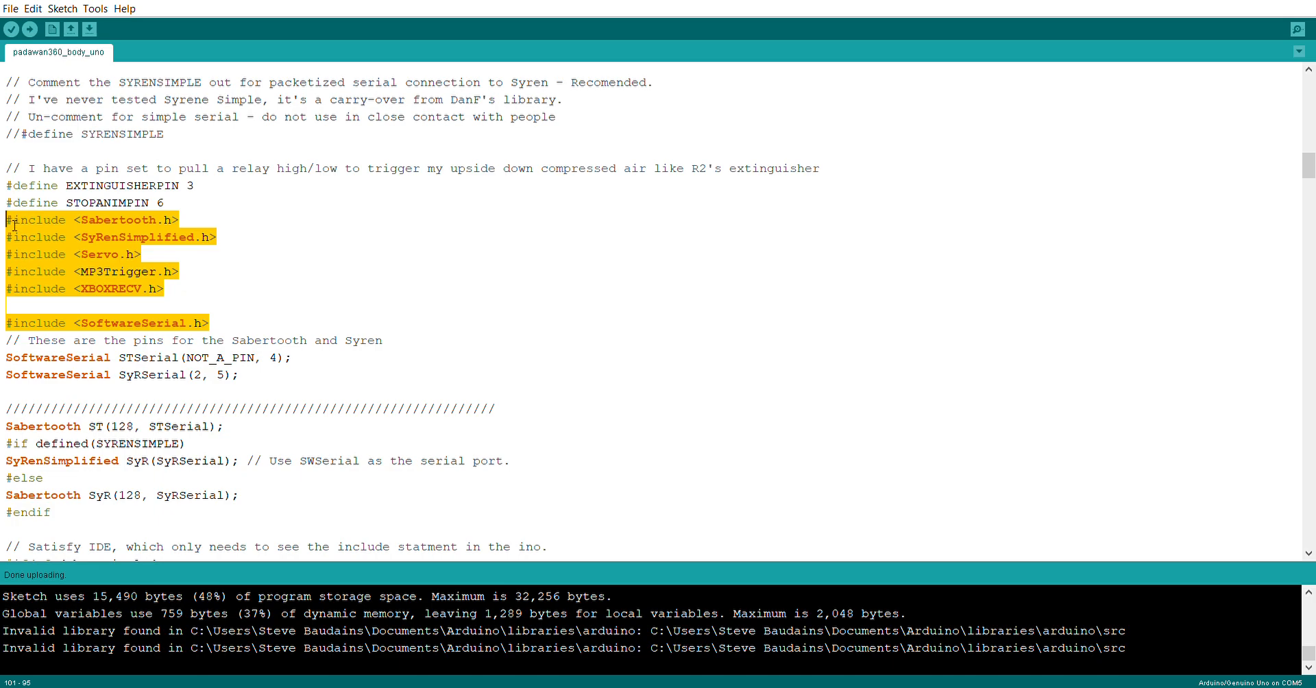
pyautogui.click(378, 277)
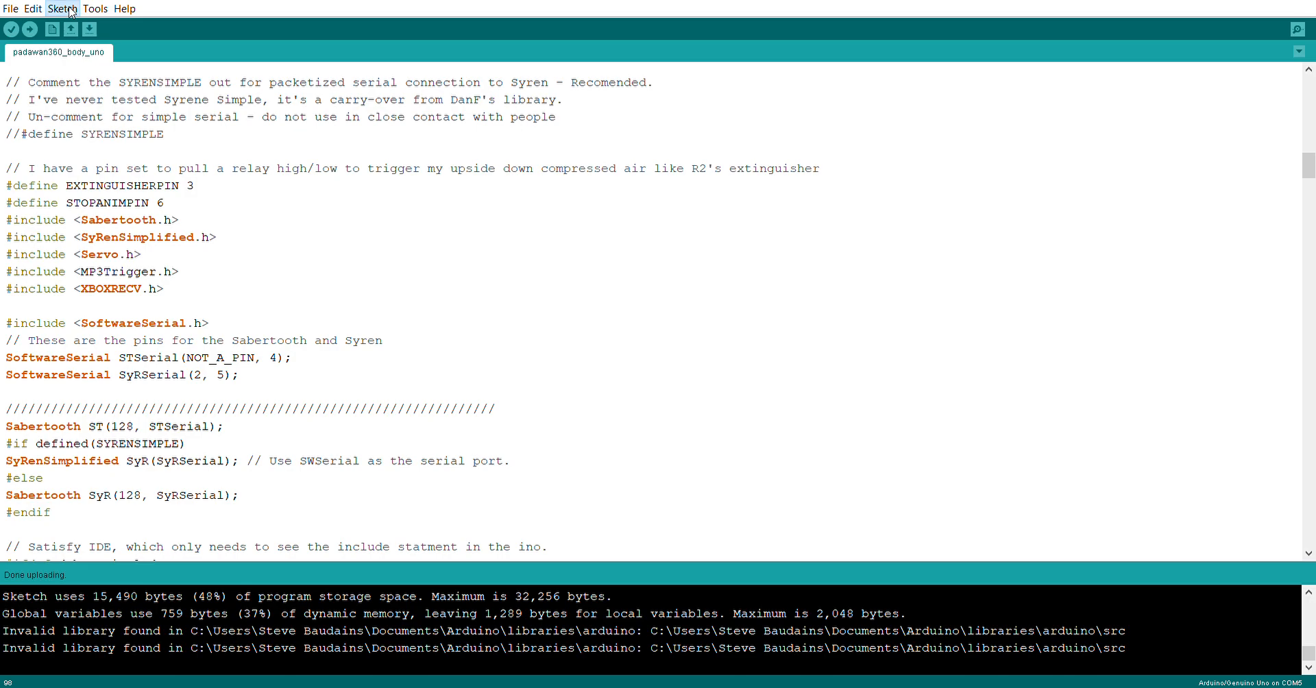
pyautogui.moveTo(150, 123)
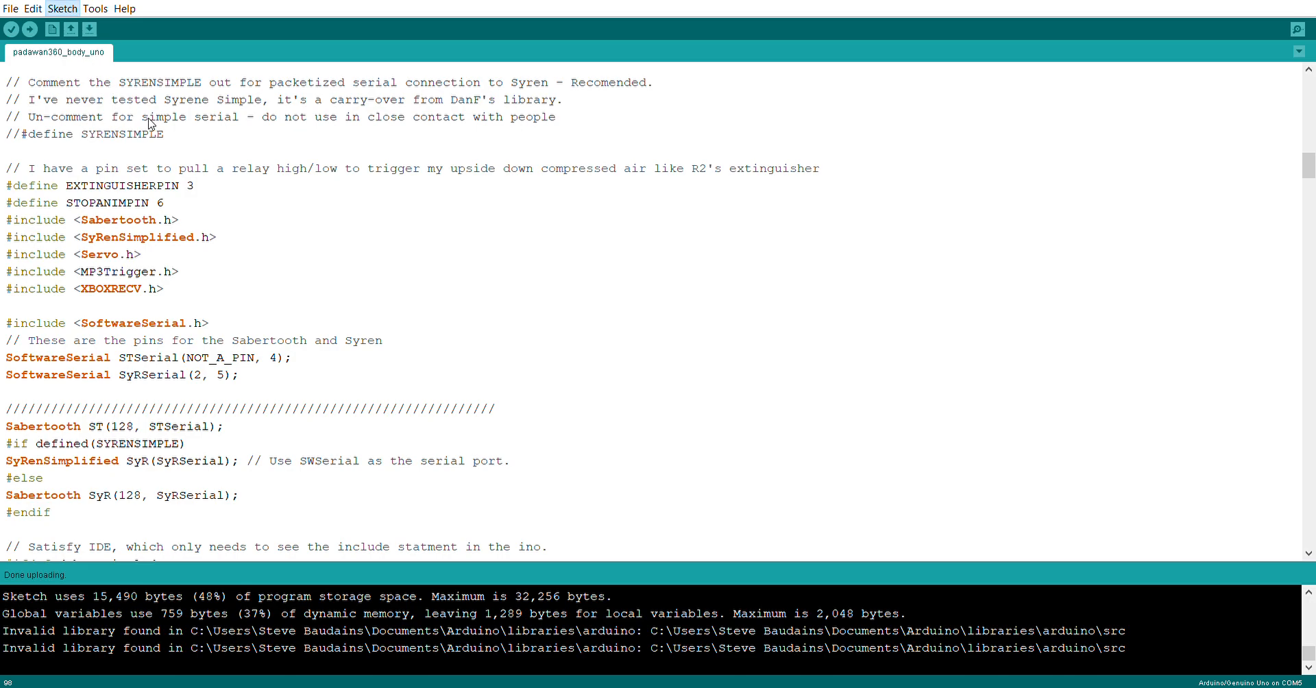
pyautogui.moveTo(120, 124)
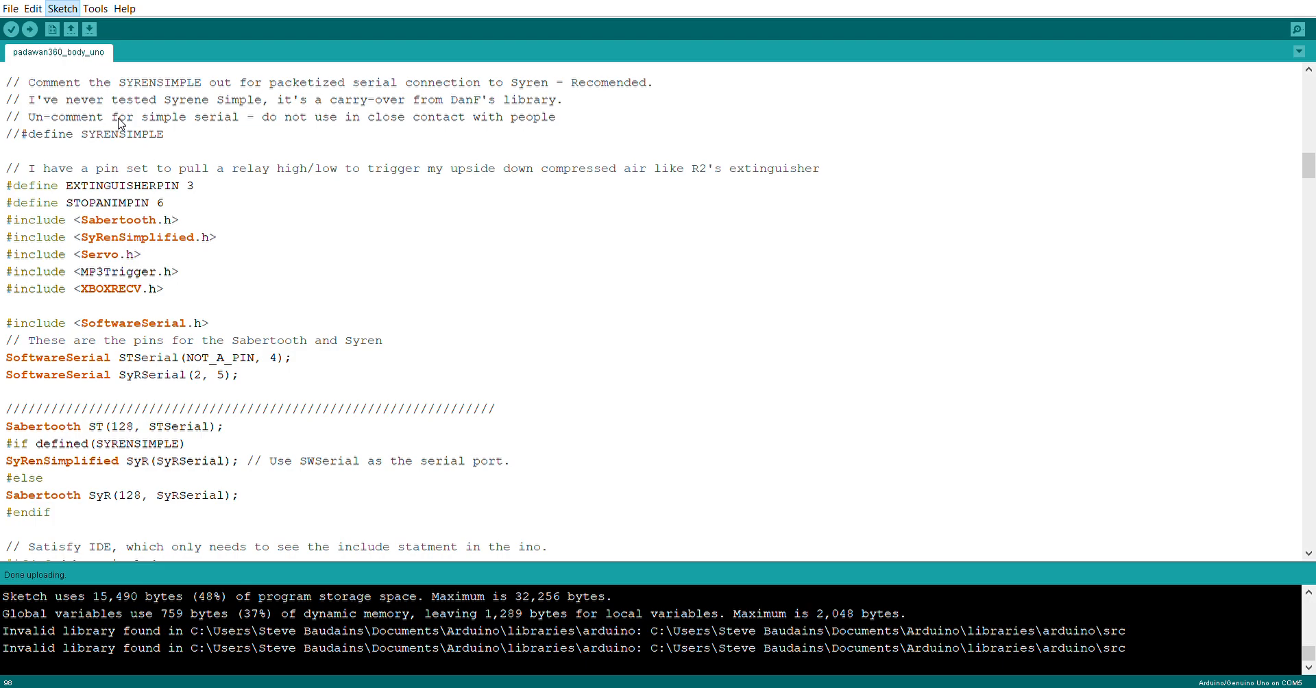
pyautogui.moveTo(315, 163)
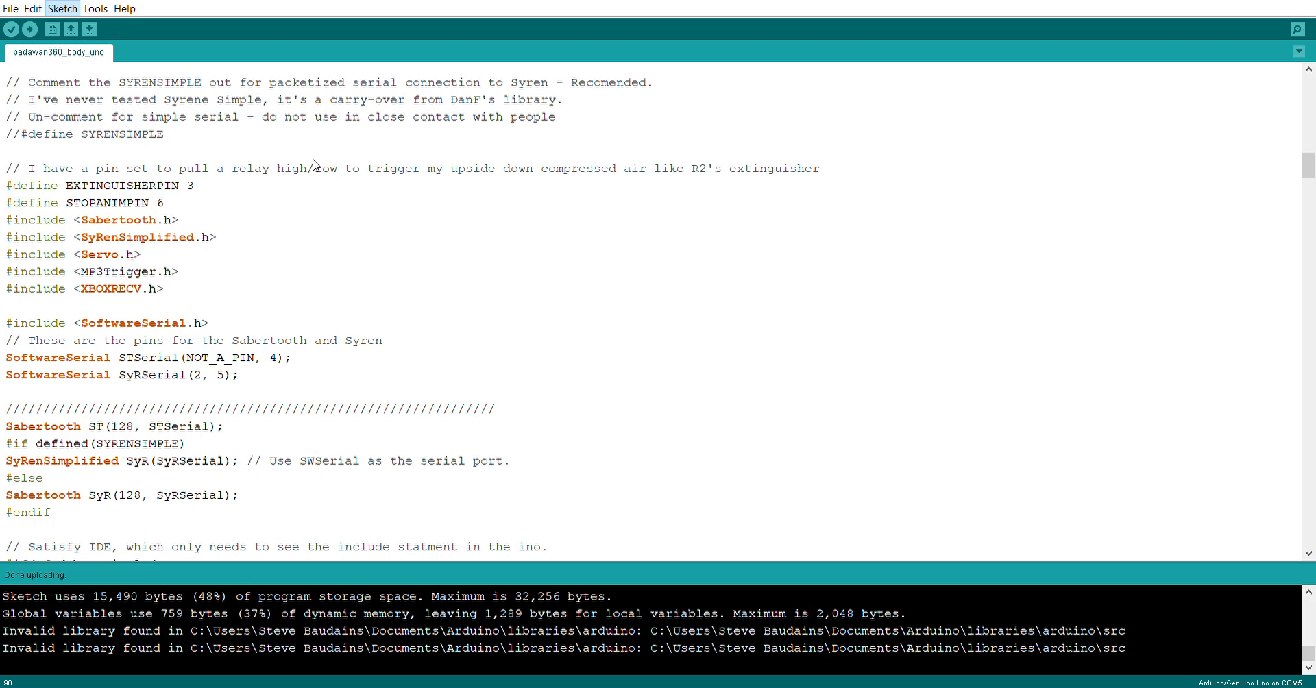
pyautogui.moveTo(351, 159)
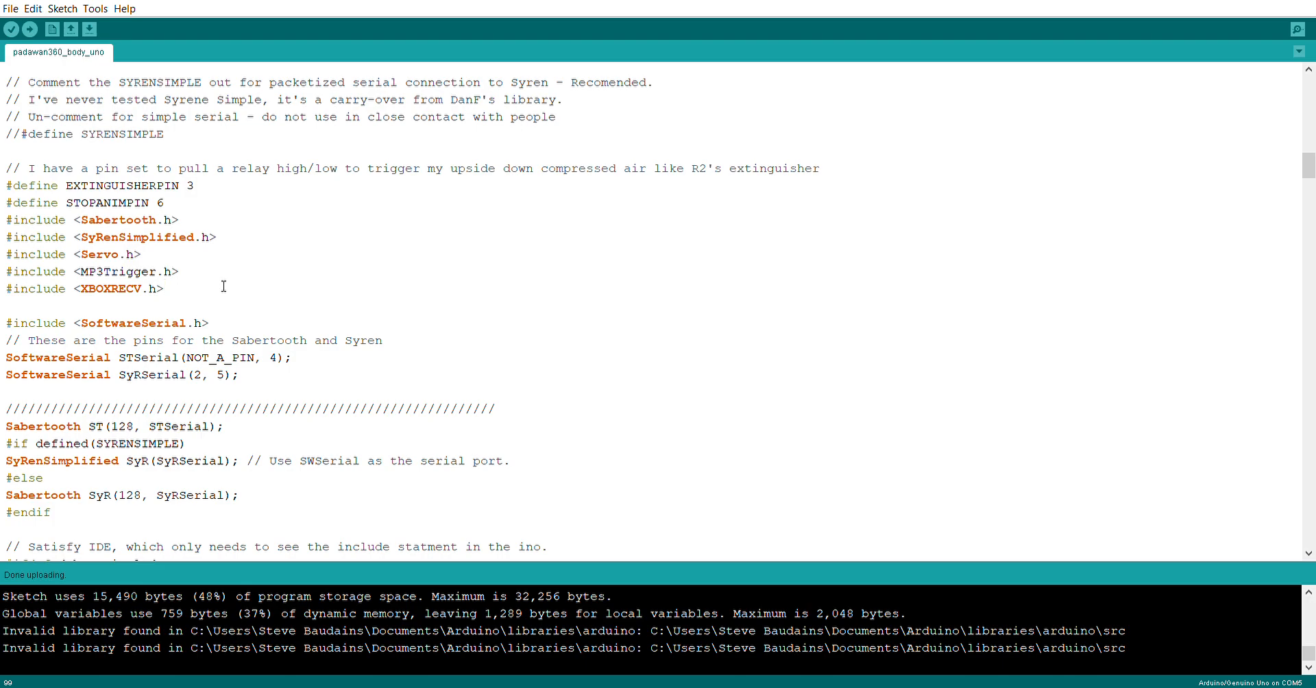
pyautogui.moveTo(1146, 185)
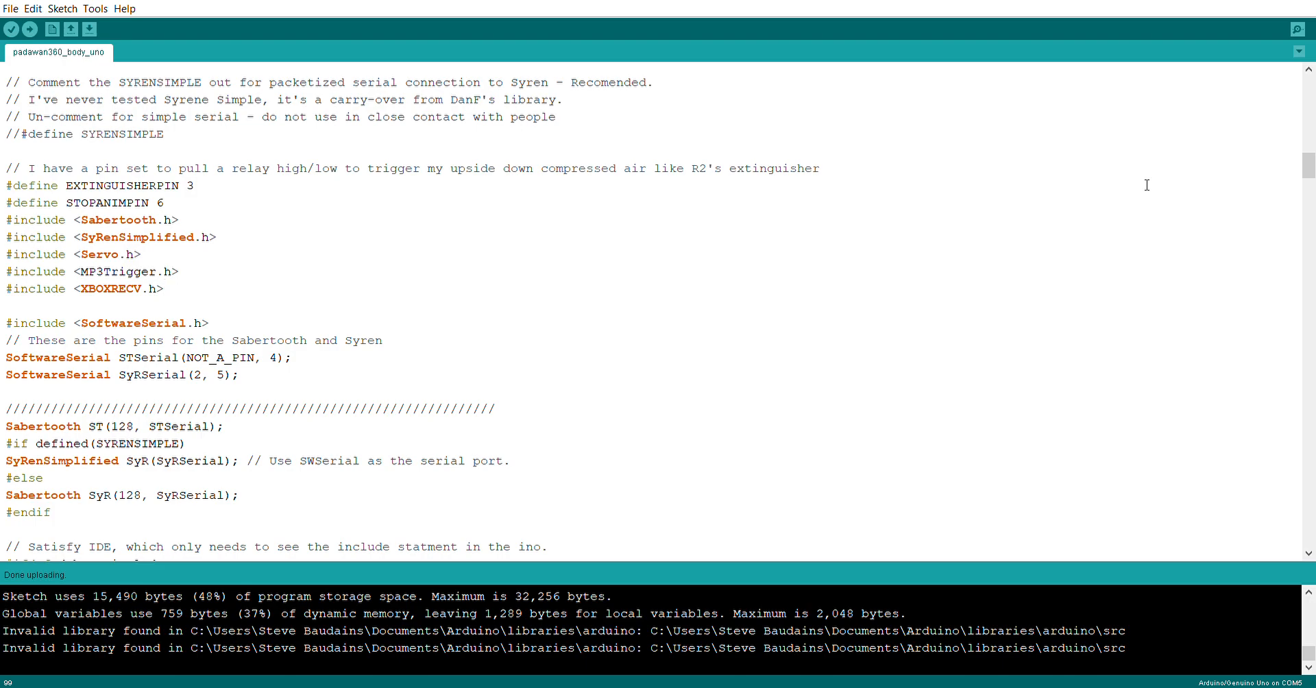
pyautogui.moveTo(1234, 108)
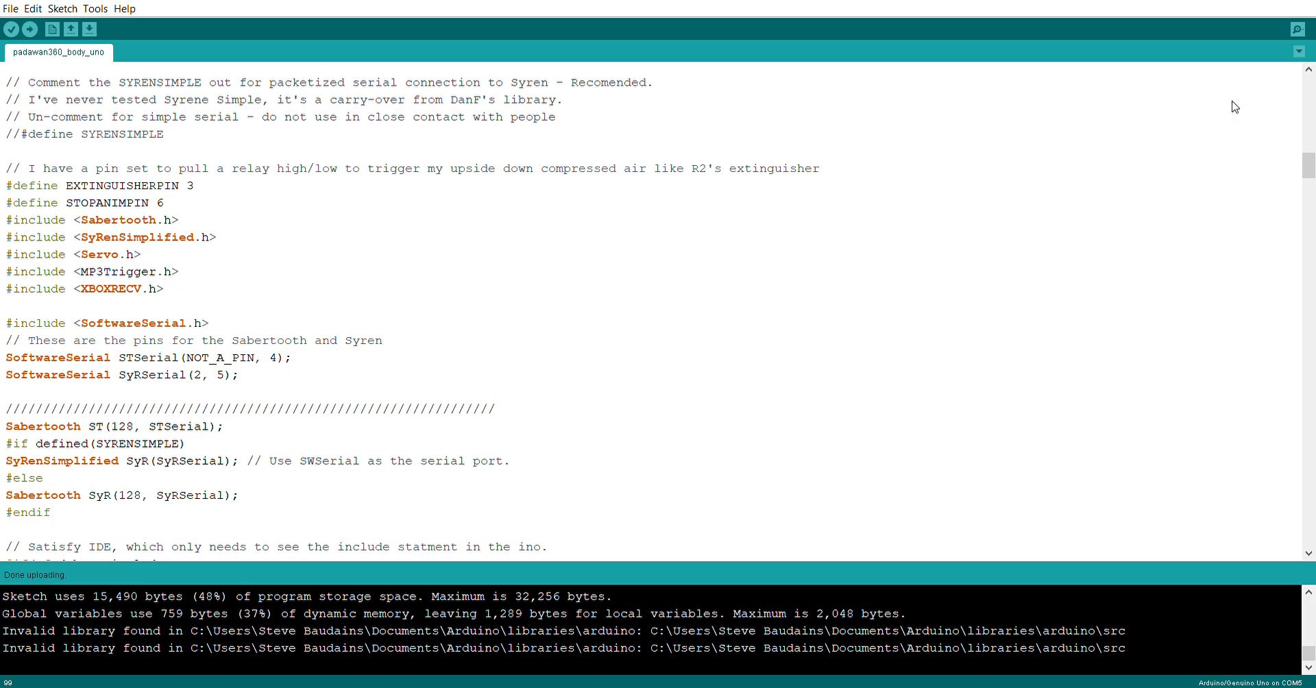